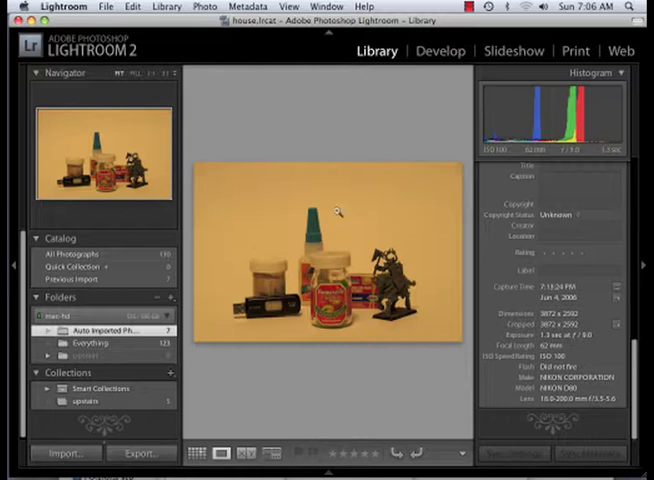
mouse_move(368, 240)
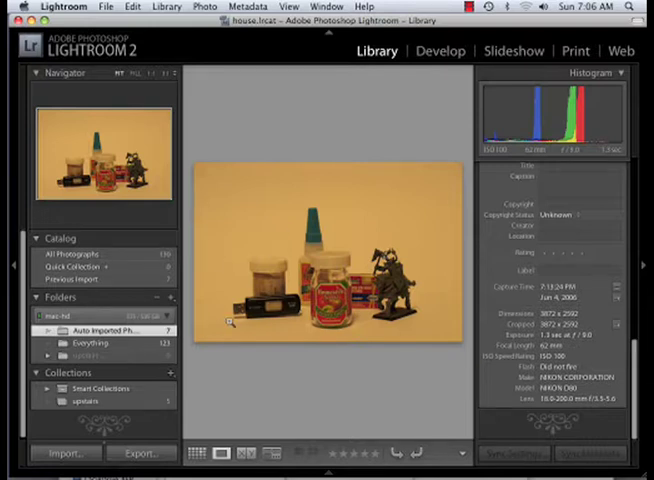
mouse_move(228, 334)
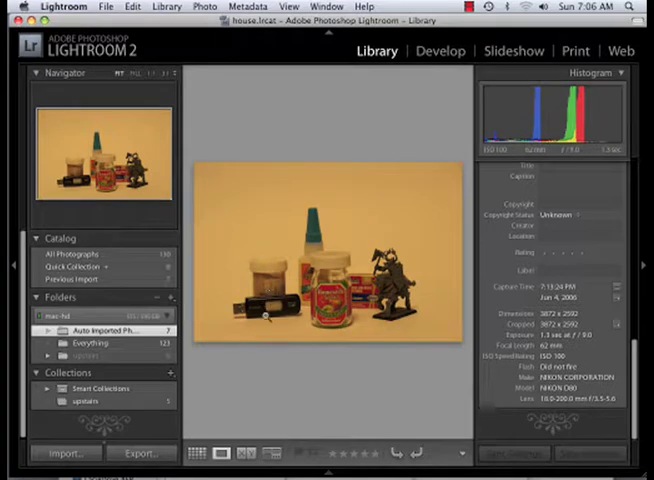
mouse_move(256, 246)
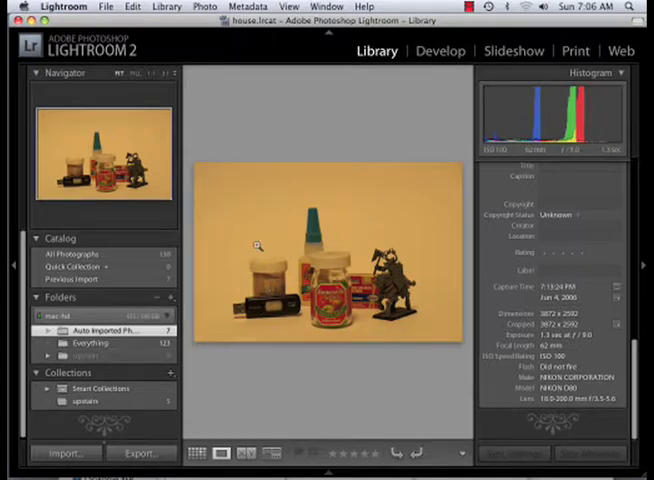
mouse_move(256, 220)
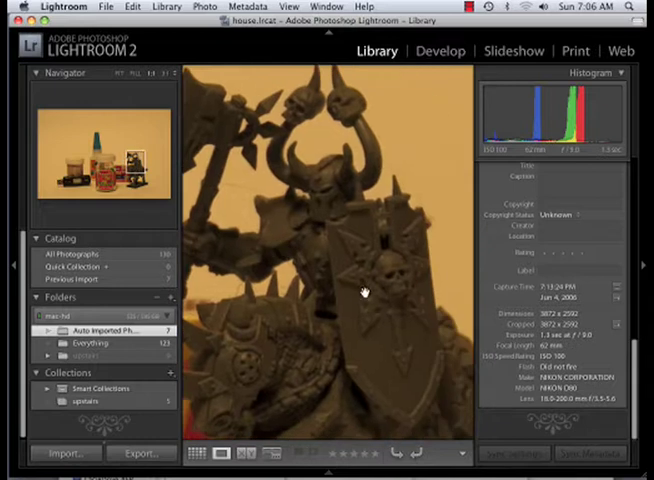
mouse_move(332, 230)
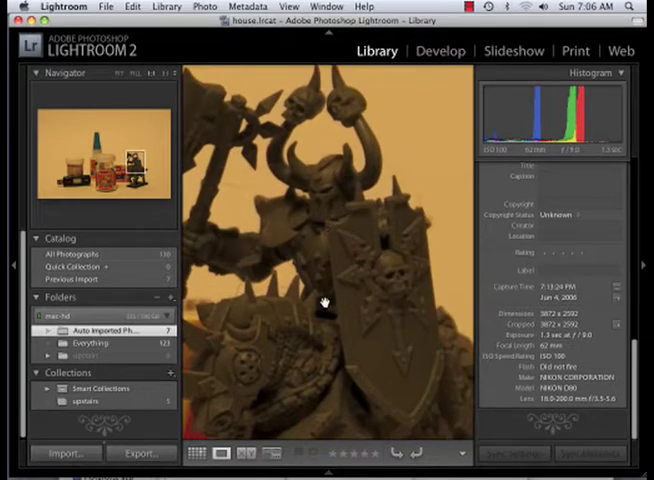
mouse_move(320, 338)
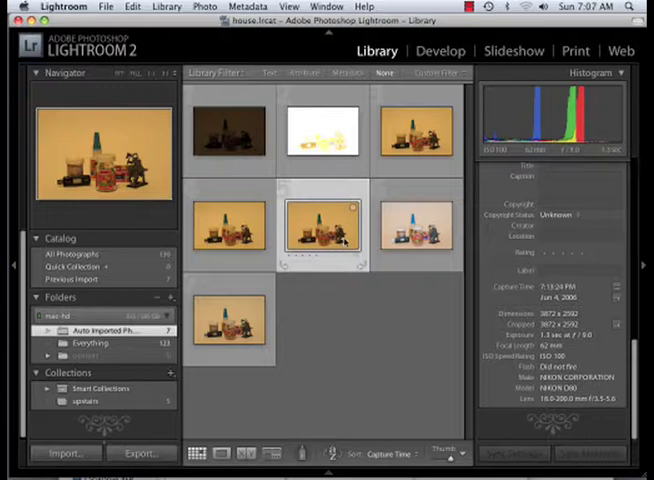
View one of the tabletop shots large from the thumbnail grid.
double_click(320, 230)
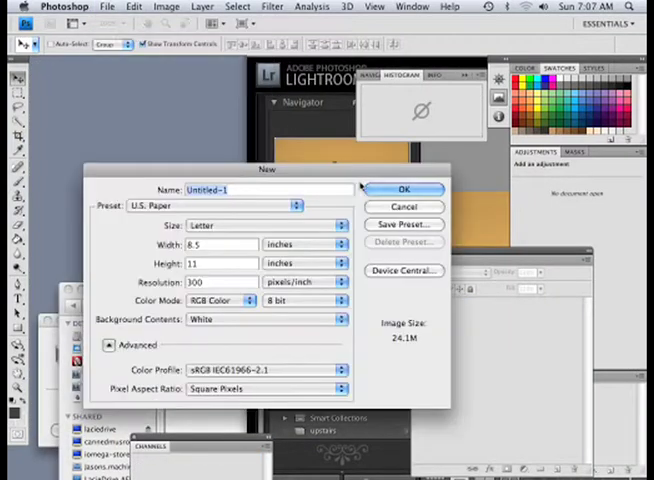
Create the new Letter-size document and select a rectangular area on the blank page.
left_click(404, 188)
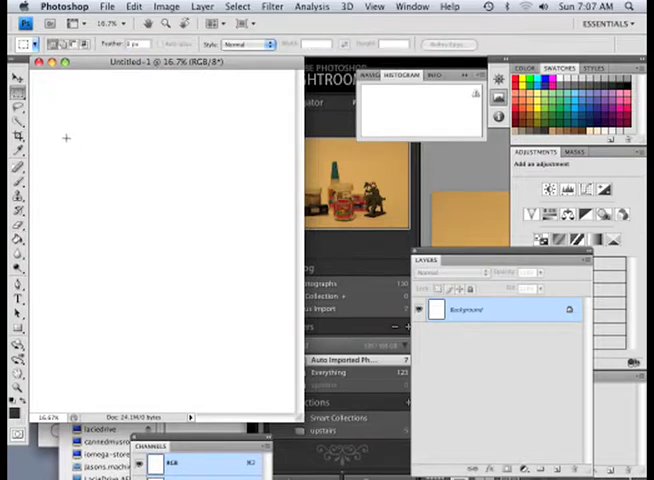
left_click_drag(68, 136, 240, 350)
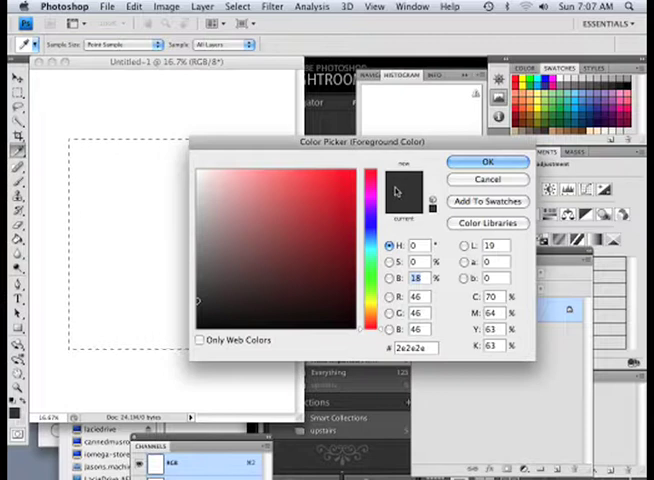
Accept the dark gray as the foreground colour for filling the rectangle.
left_click(488, 160)
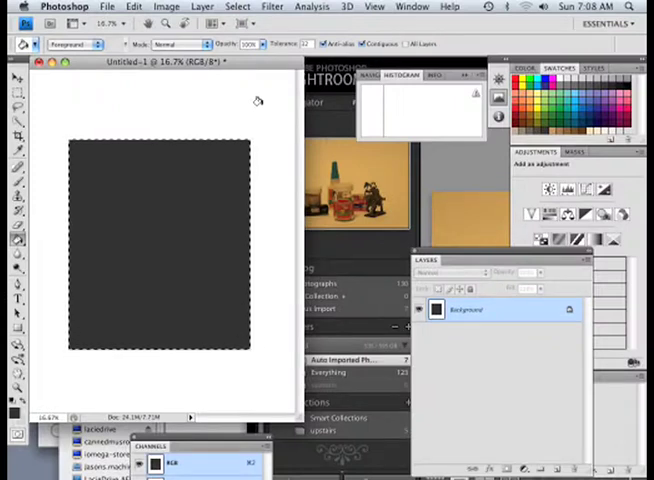
Lighten the dark square toward mid gray with a Levels output adjustment.
left_click(164, 8)
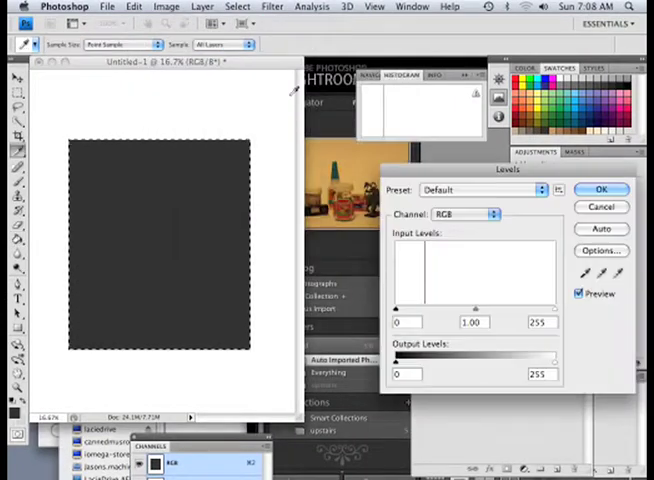
left_click_drag(556, 308, 552, 308)
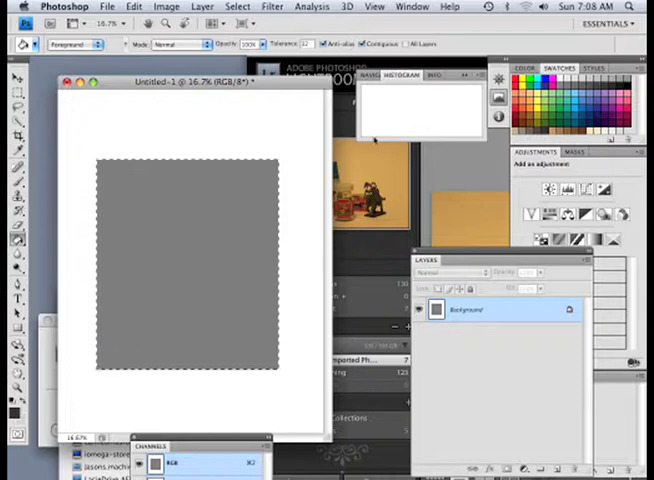
mouse_move(236, 176)
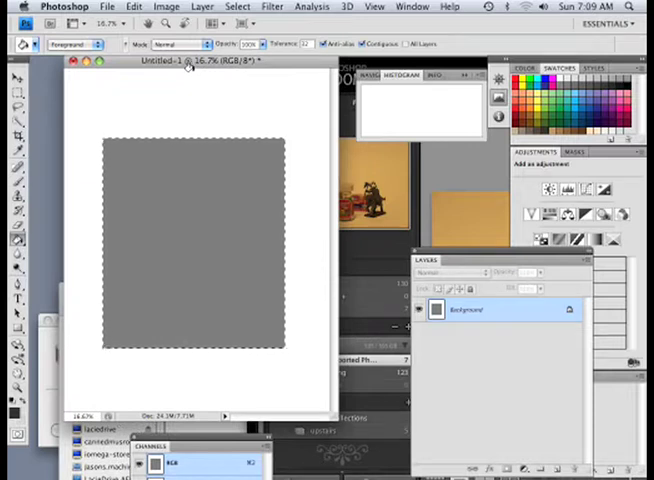
mouse_move(166, 124)
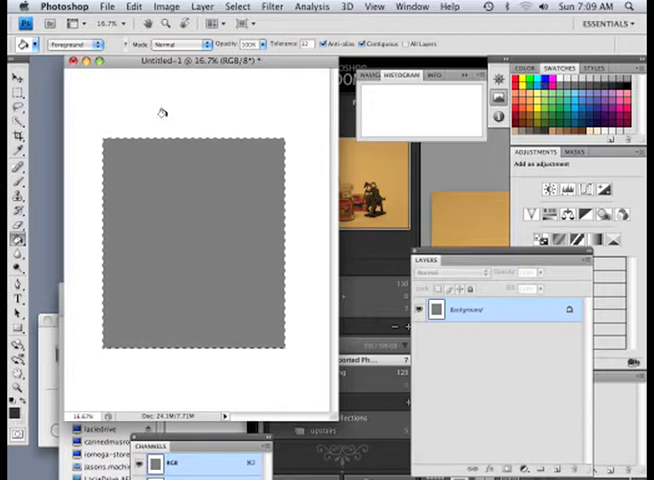
mouse_move(166, 94)
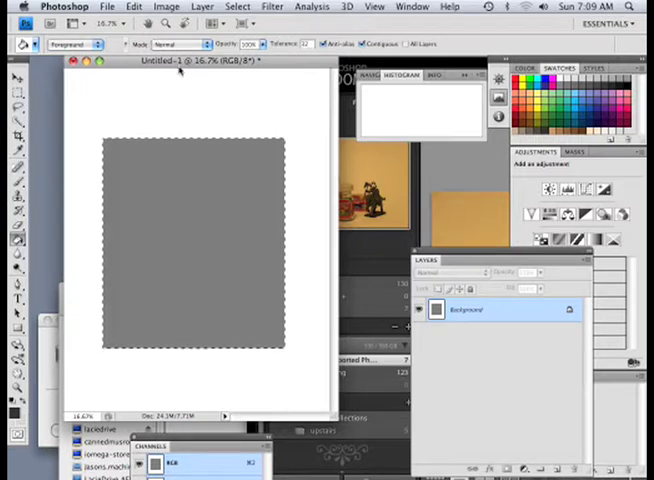
mouse_move(172, 120)
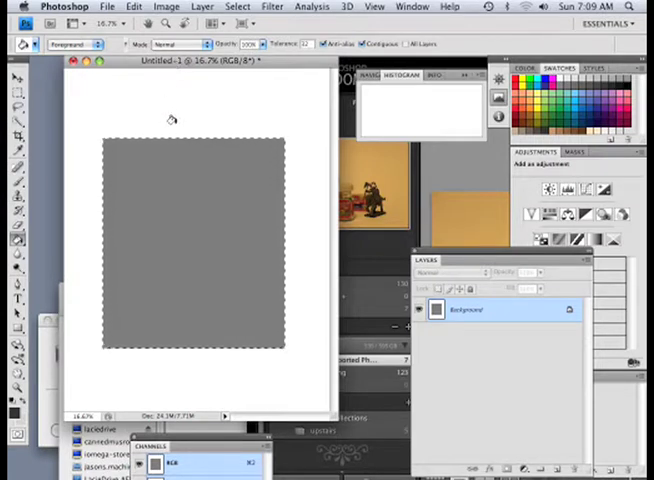
mouse_move(184, 140)
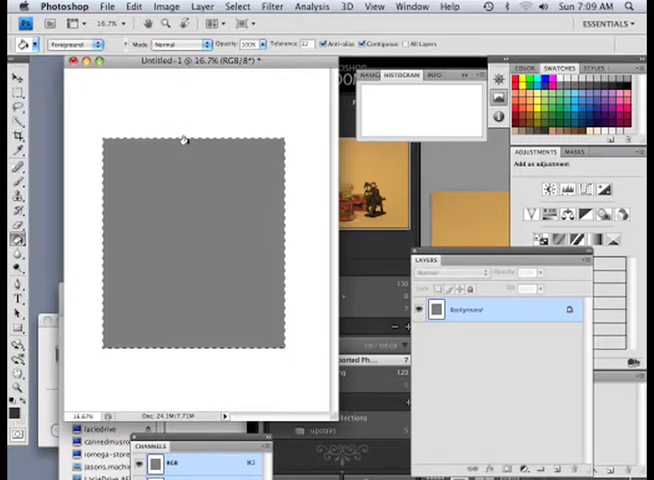
mouse_move(196, 188)
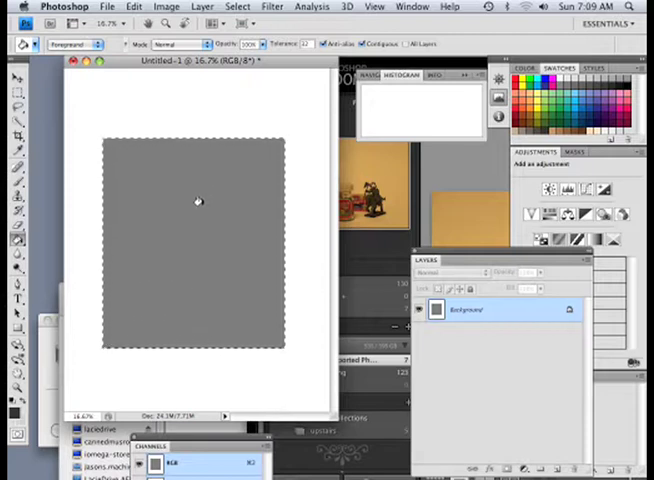
mouse_move(196, 204)
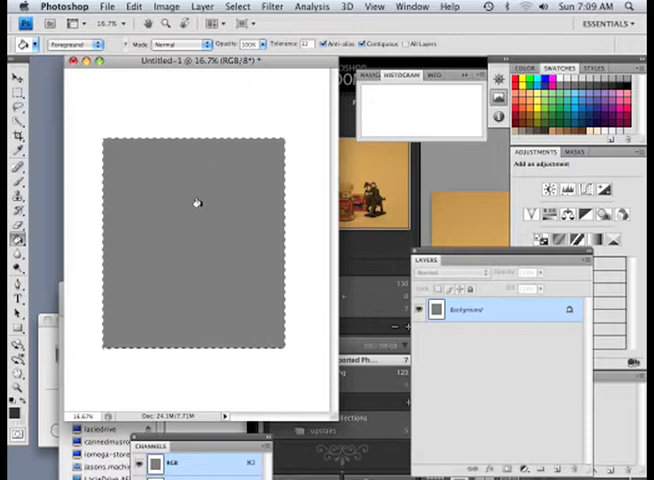
mouse_move(212, 192)
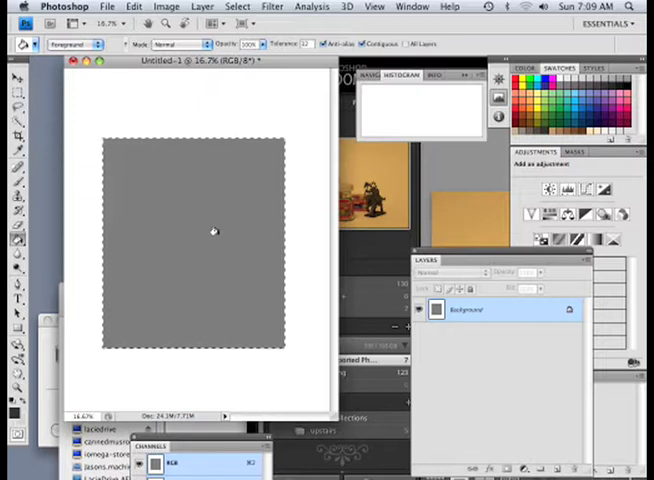
mouse_move(204, 222)
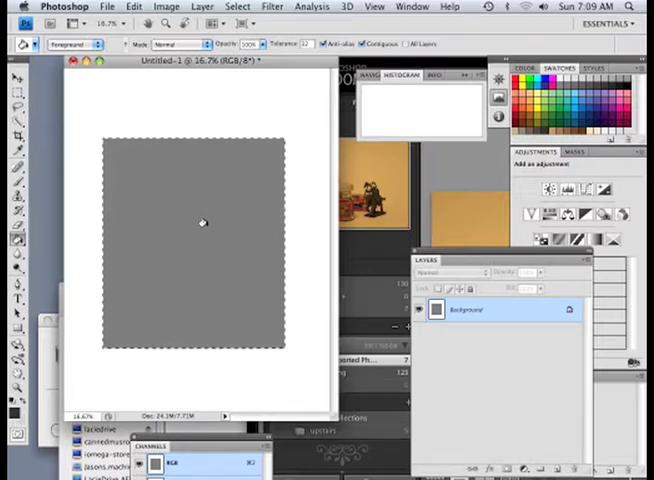
mouse_move(204, 240)
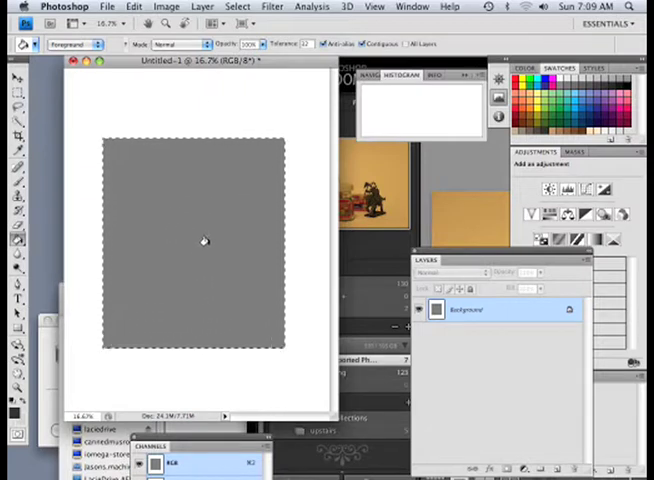
mouse_move(196, 252)
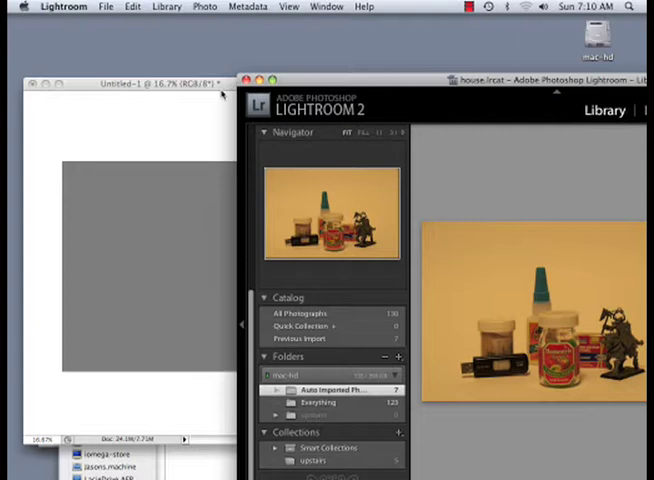
Return to Photoshop and brush a long horizontal tabletop line in the new document.
left_click(116, 8)
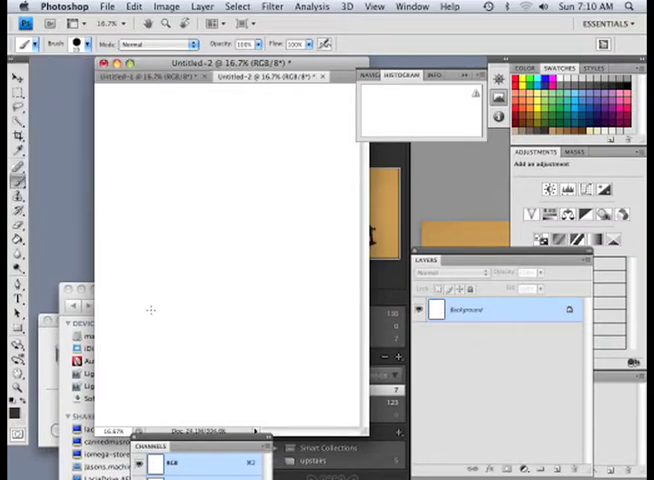
left_click_drag(150, 316, 270, 320)
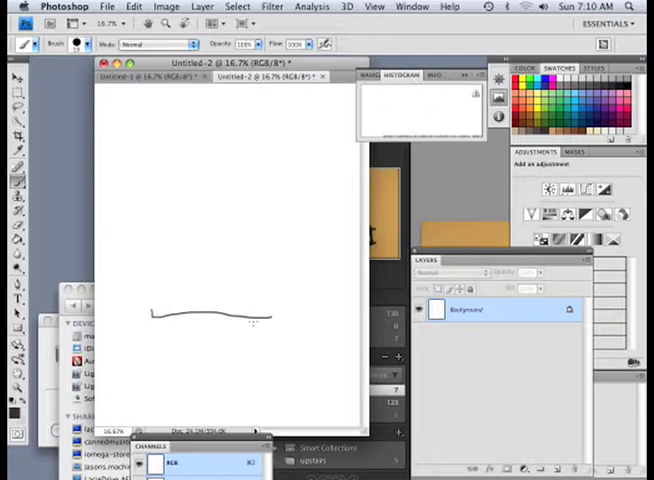
left_click_drag(150, 316, 290, 316)
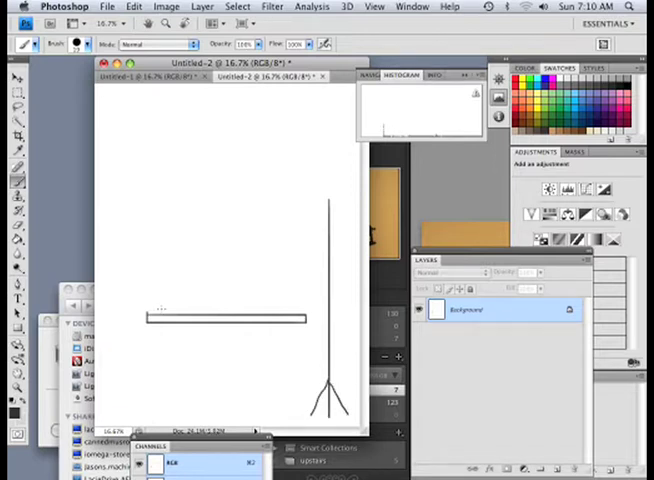
Brush a curved backdrop line rising from the tabletop up toward the stand.
left_click_drag(150, 310, 184, 304)
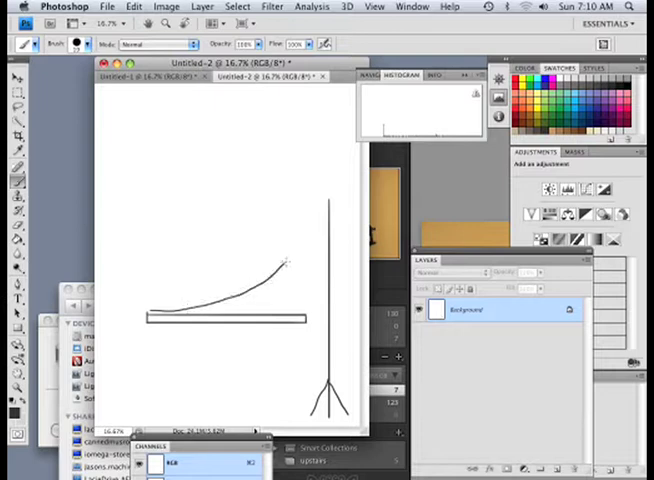
left_click_drag(284, 264, 308, 188)
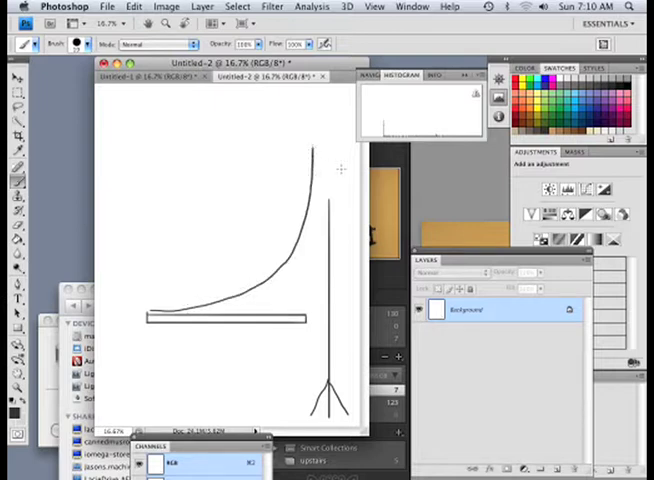
mouse_move(328, 176)
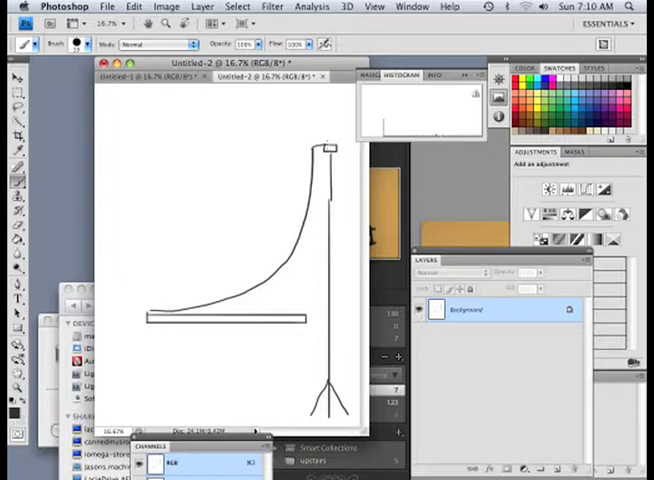
mouse_move(246, 330)
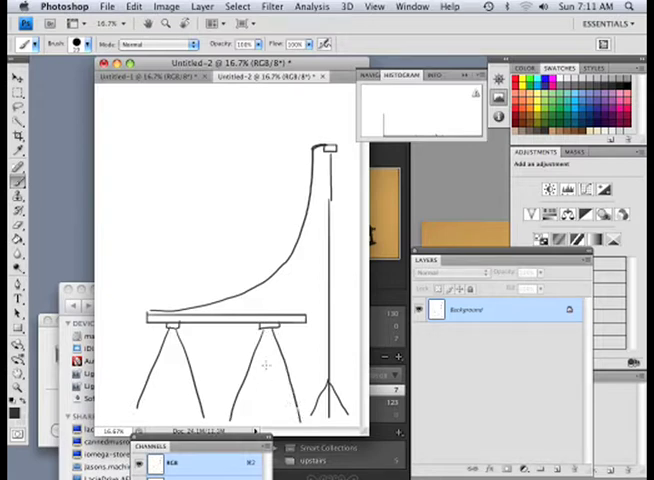
mouse_move(184, 292)
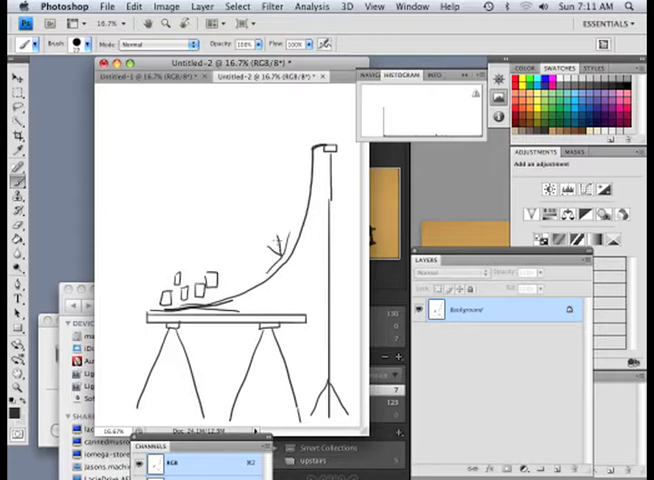
Brush small subjects on the tabletop and start the label 'Fla' beside the sketch.
left_click_drag(234, 224, 280, 250)
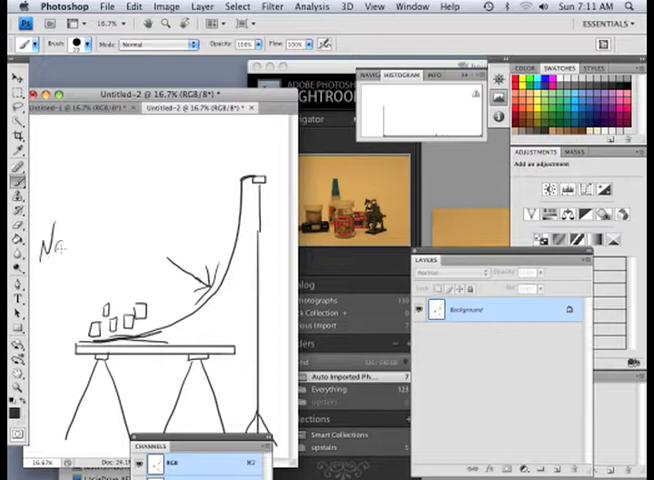
type("Fla")
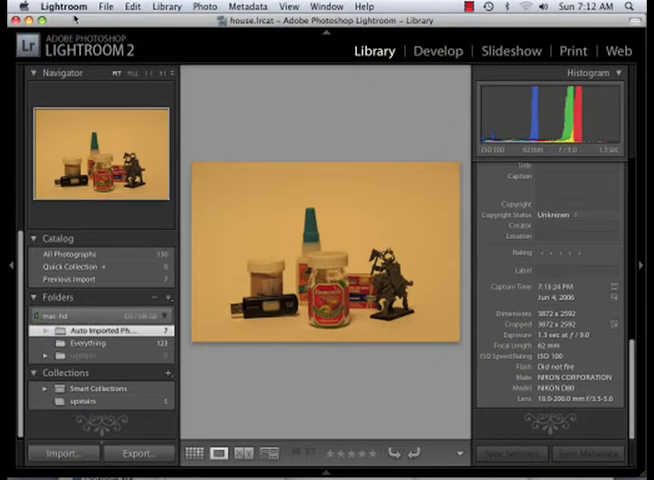
mouse_move(232, 190)
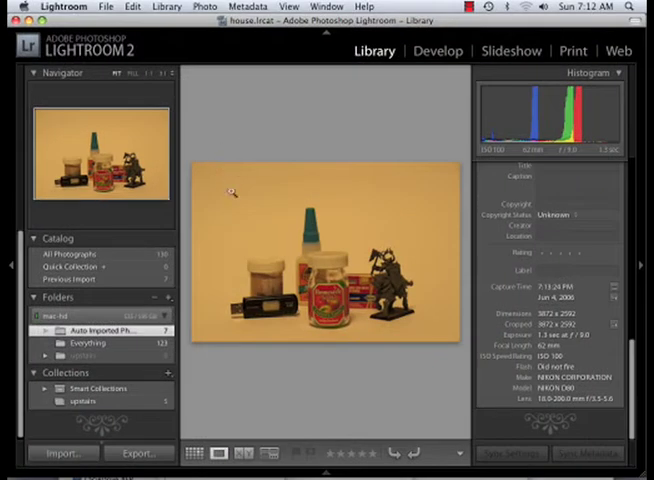
mouse_move(300, 208)
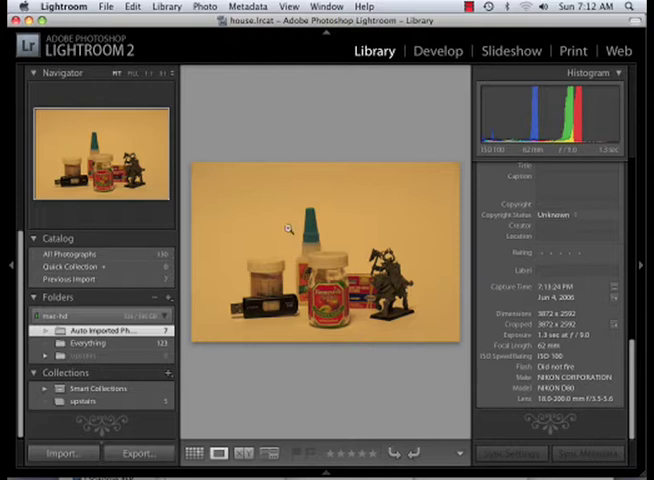
mouse_move(324, 212)
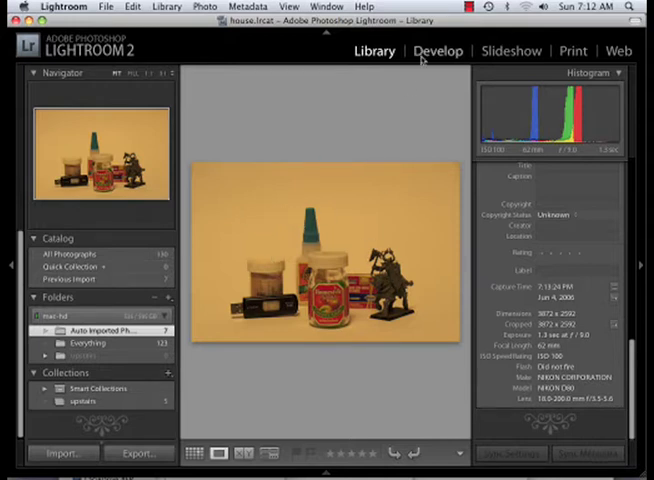
Switch the still-life photo into the Develop module for white balancing.
left_click(436, 52)
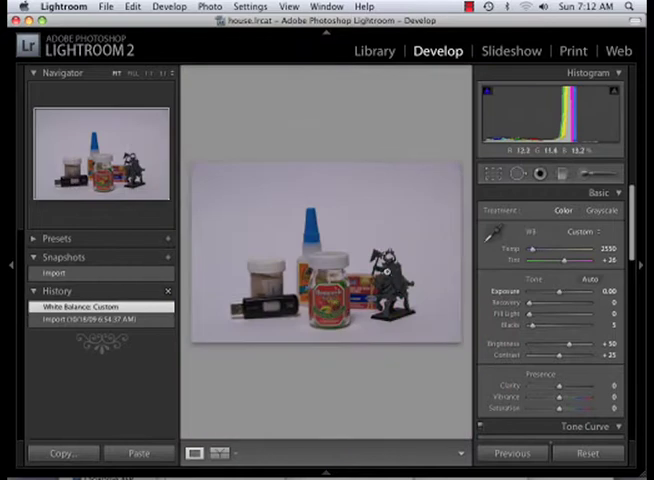
Zoom to 1:1 on the armoured figurine.
left_click(338, 288)
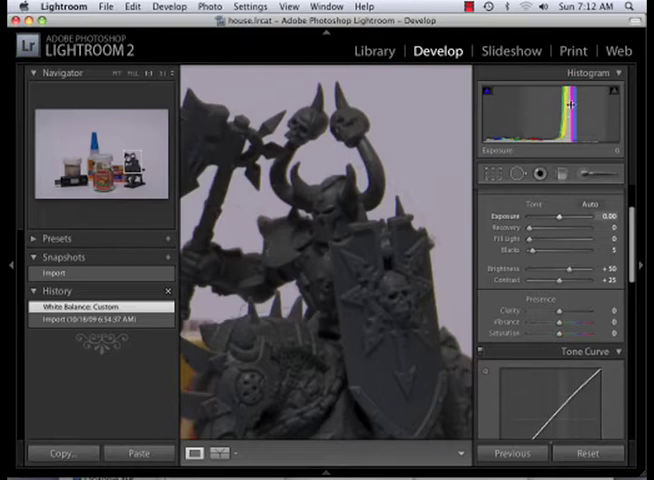
mouse_move(382, 268)
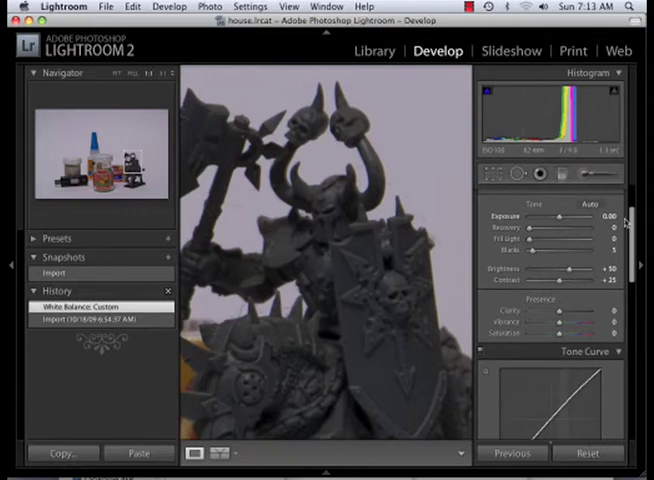
Raise the Sharpening Amount and Radius sliders in the Detail panel.
left_click(490, 172)
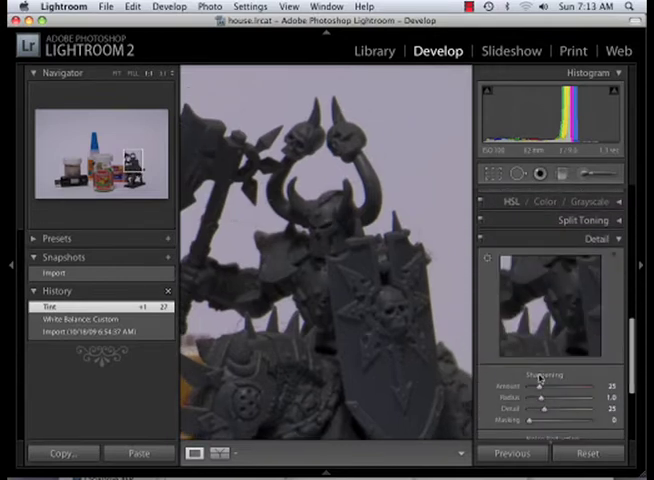
left_click_drag(540, 388, 570, 388)
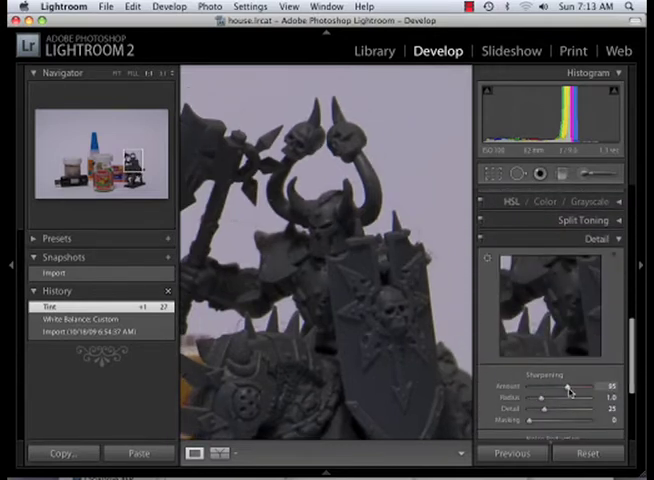
left_click_drag(568, 386, 580, 386)
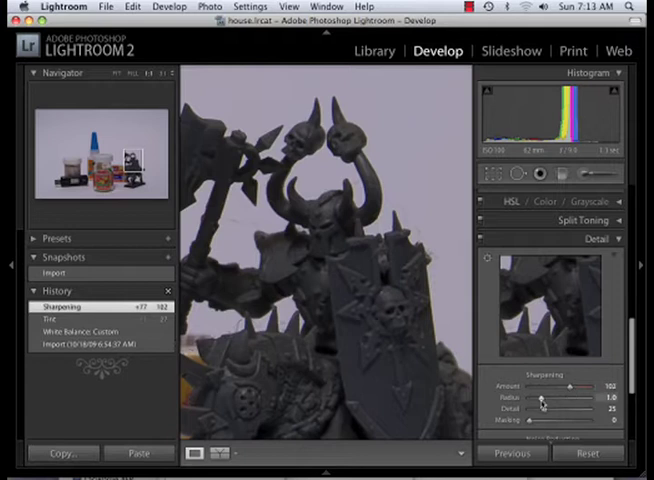